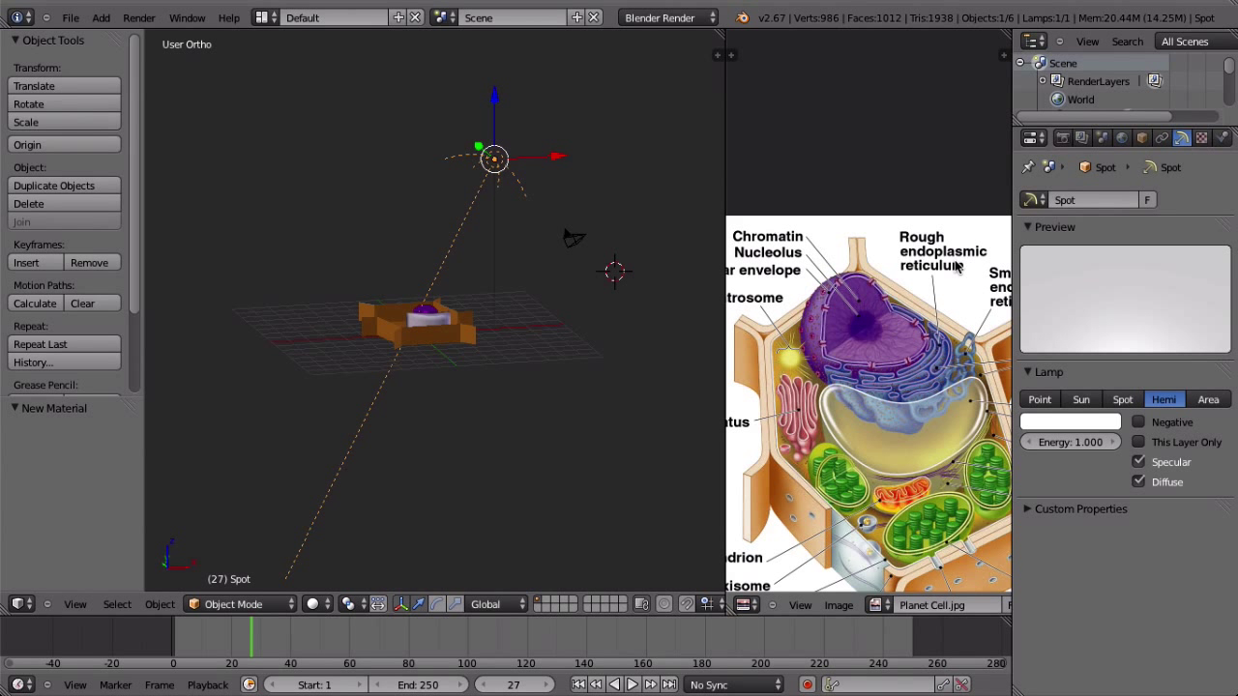
mouse_move(517, 275)
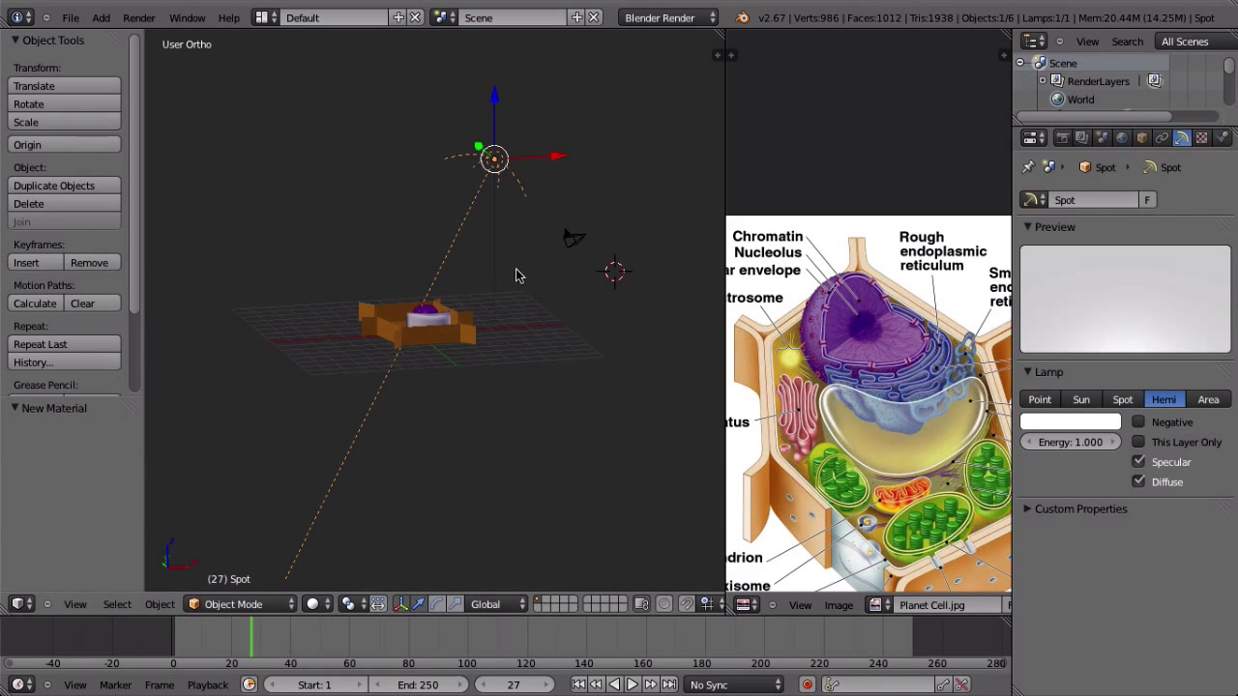
Step: Open the File menu to browse recently opened files
left_click(70, 17)
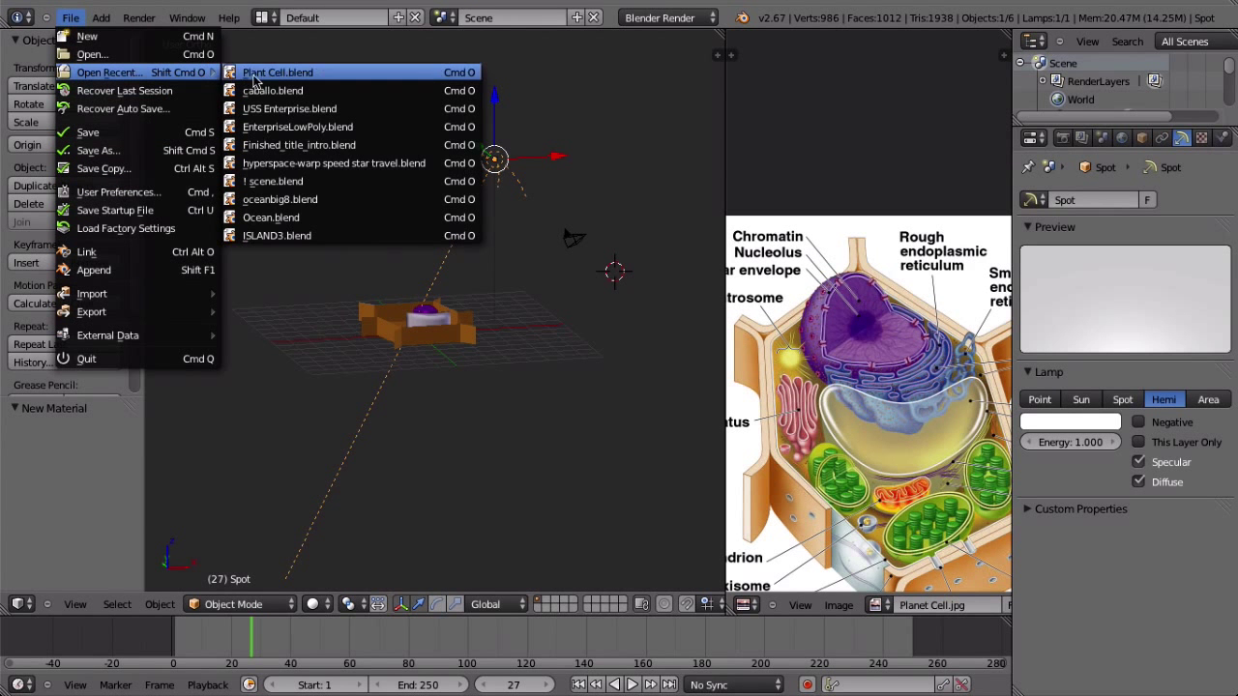
Step: Reopen Plant Cell.blend from the recent files list
left_click(278, 72)
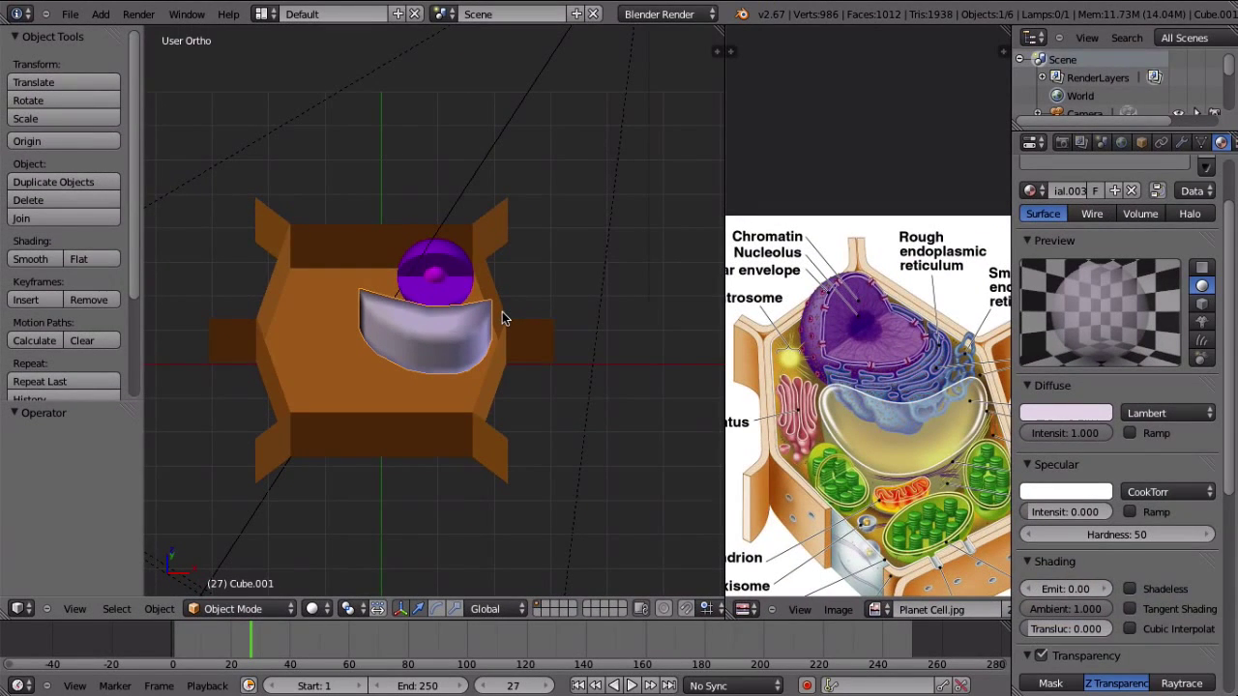
Step: Zoom out and render the plant cell scene with F12 to check the shadowless lighting
scroll("down", 3)
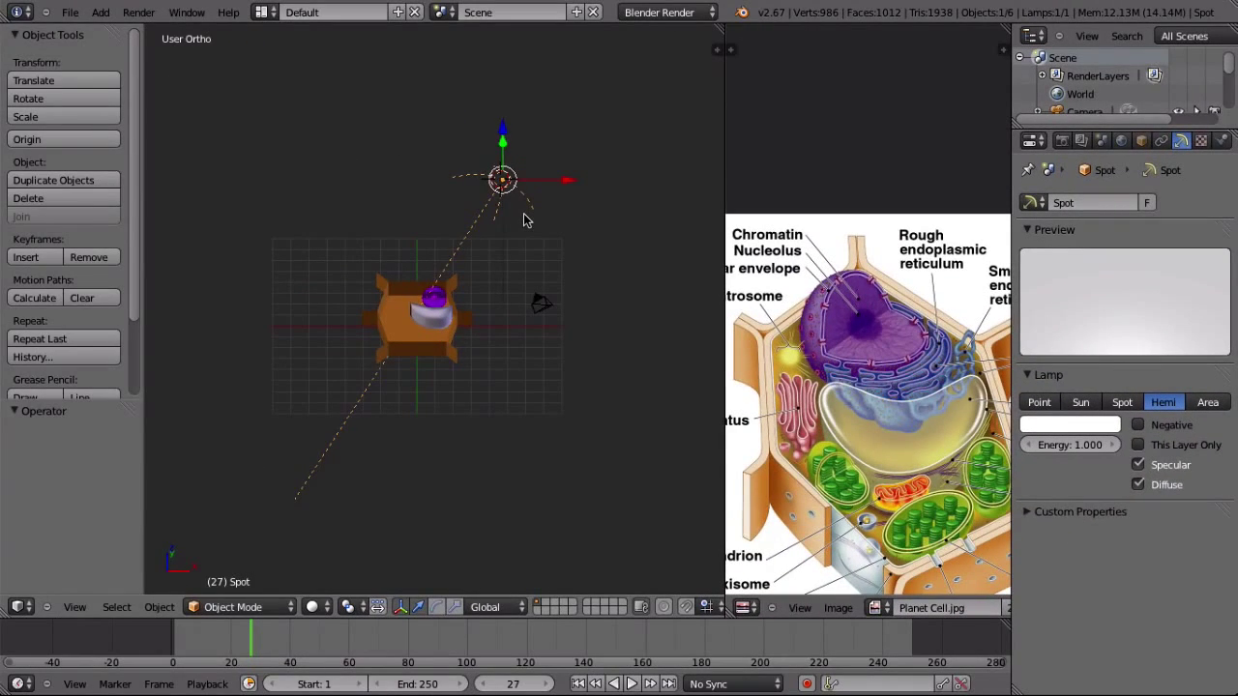
key("F12")
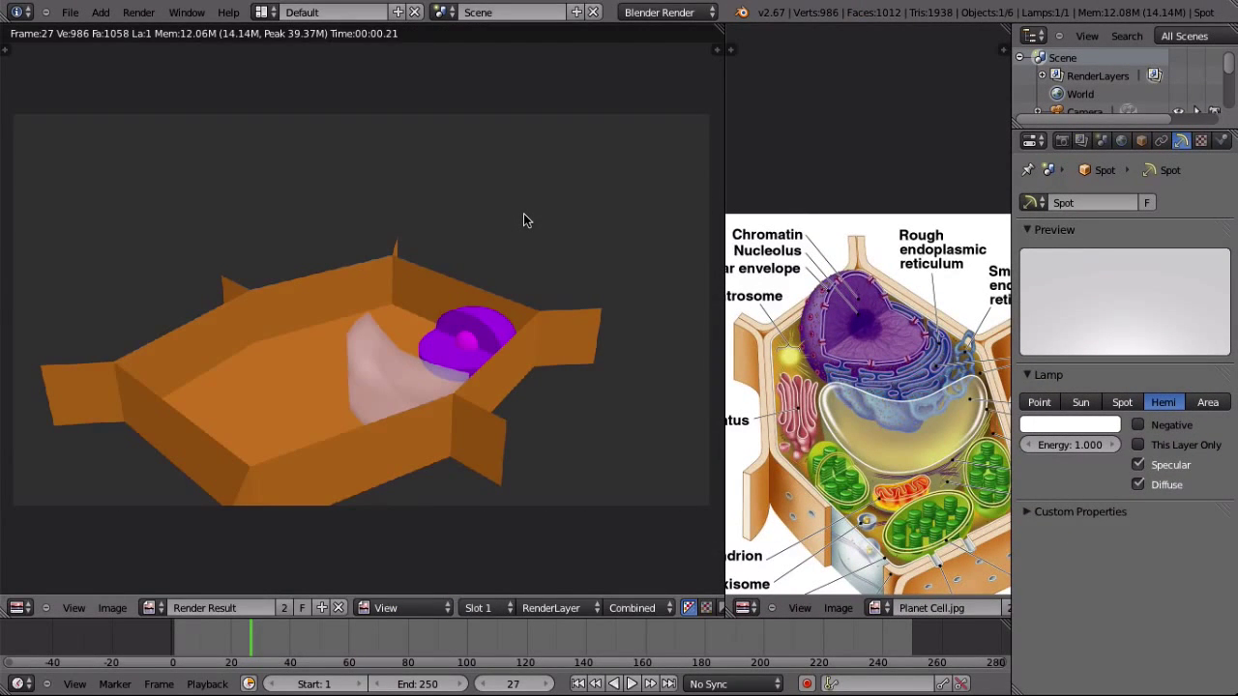